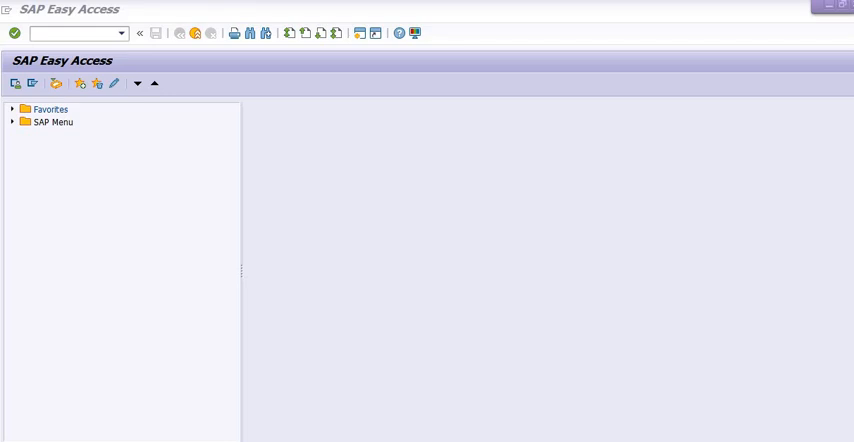
- Launch the WBS element status report via transaction code ZPS
click(70, 32)
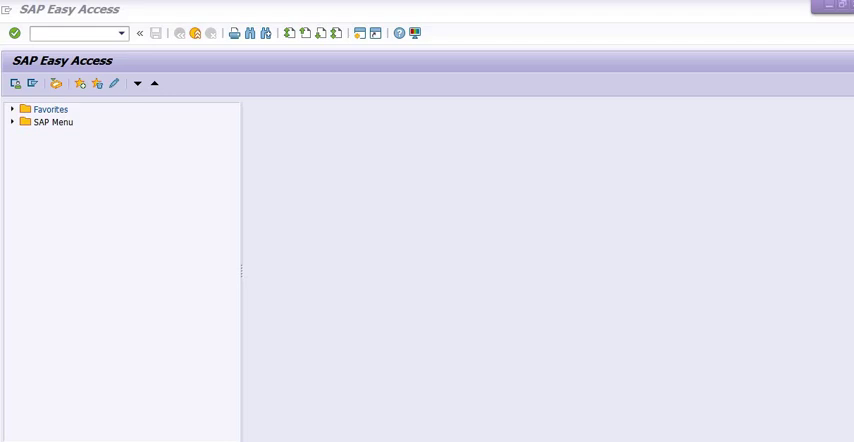
click(76, 32)
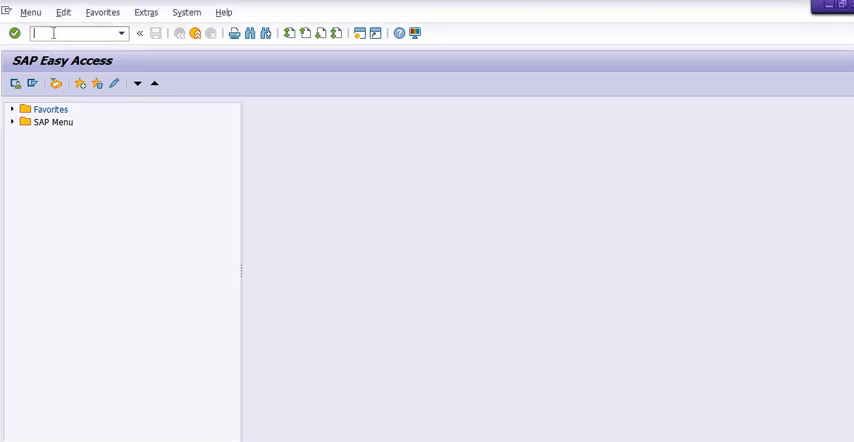
text(ZPS)
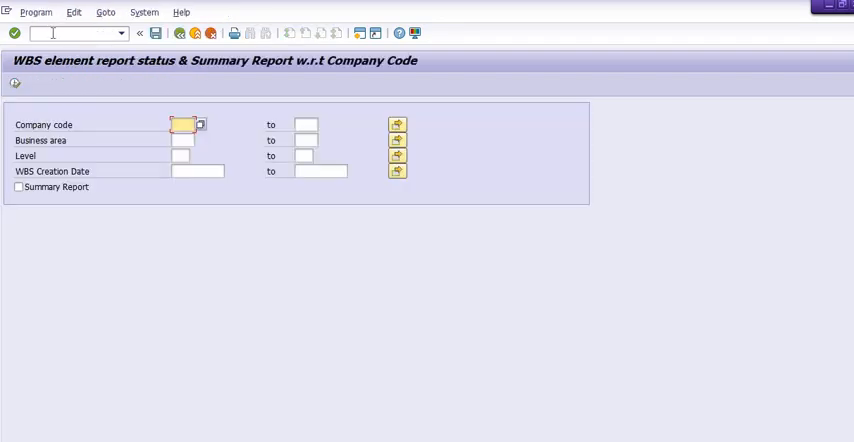
- Enter company code 1100, business area 1700 and level range up to 99
text(1100)
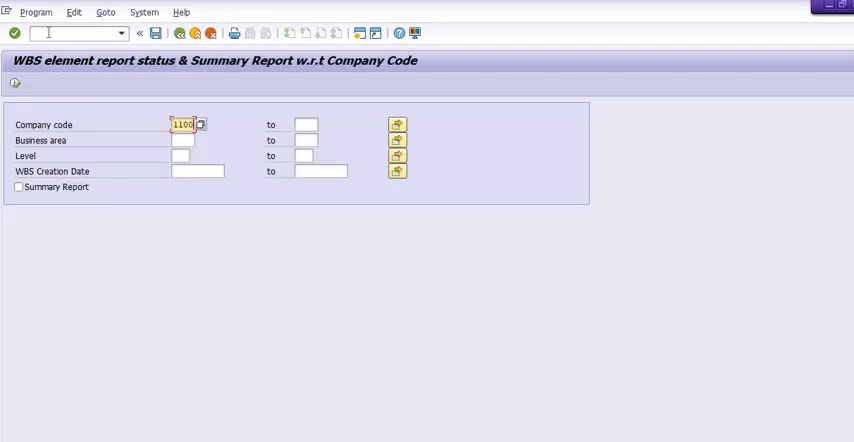
click(304, 124)
text(1708)
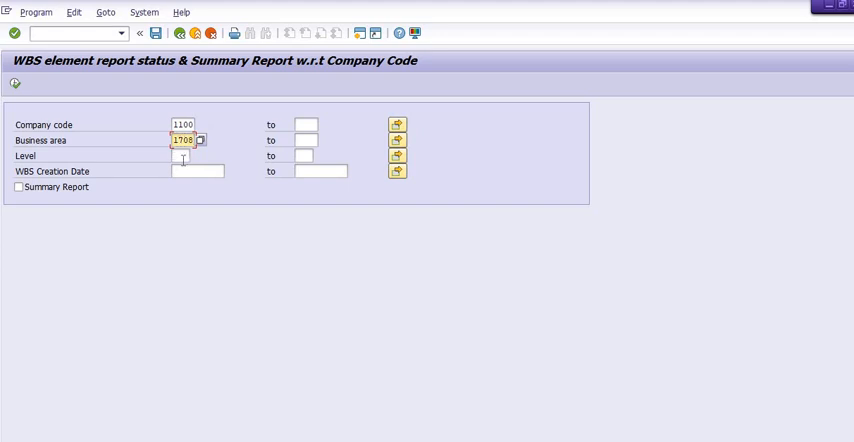
click(184, 156)
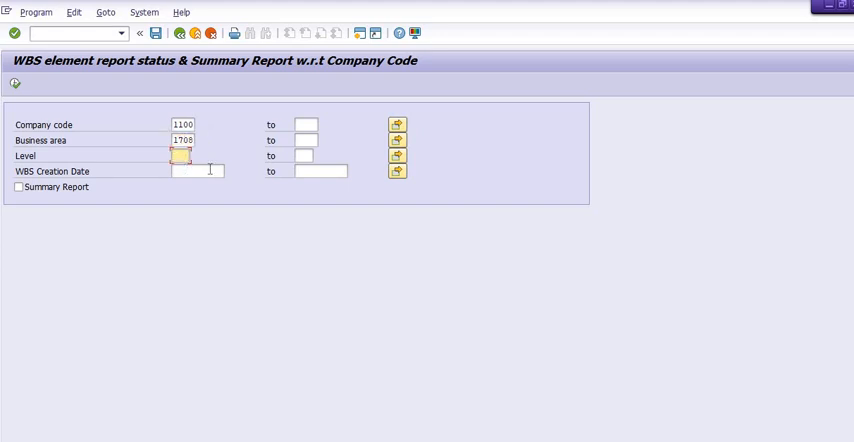
text(2)
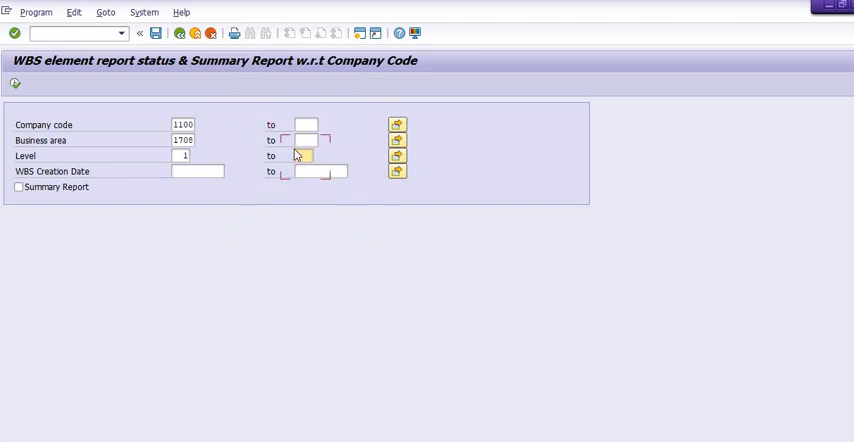
mouse_move(304, 156)
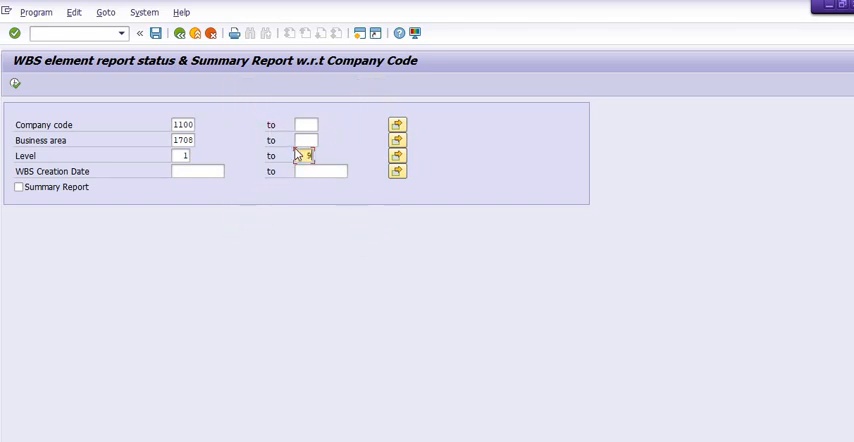
text(99)
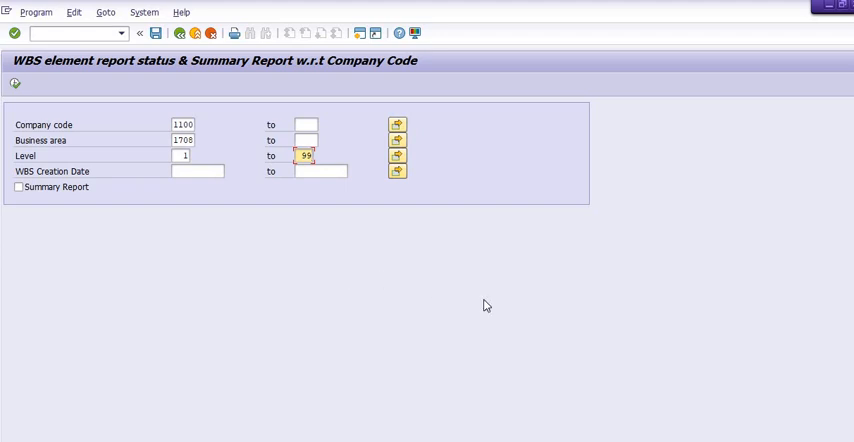
mouse_move(200, 188)
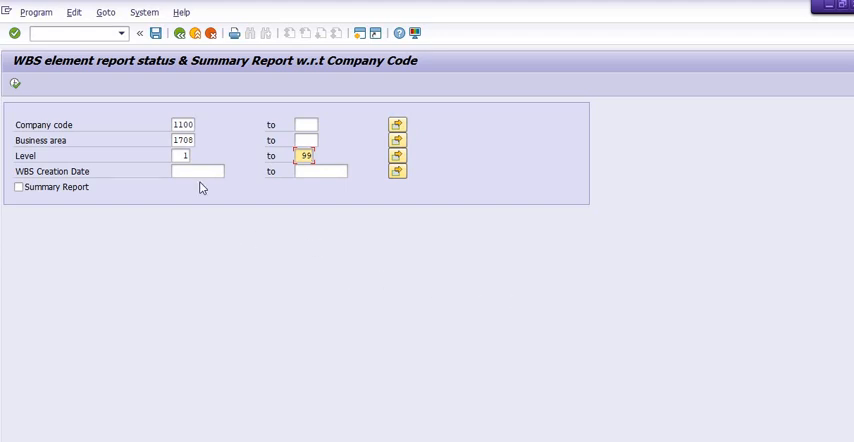
click(196, 172)
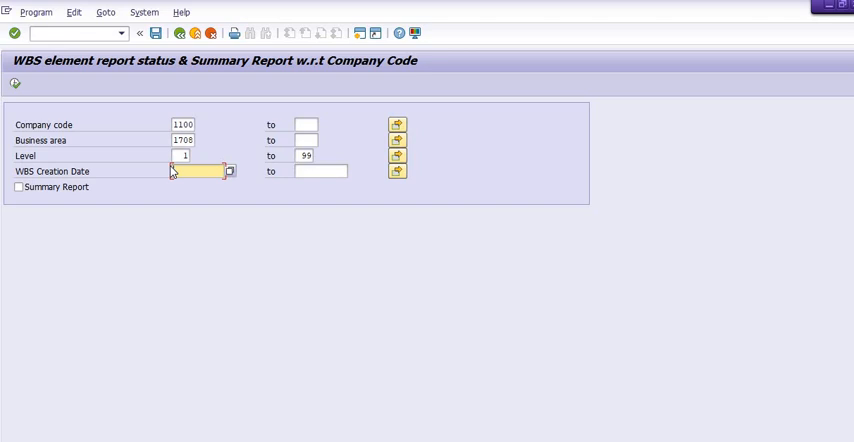
- Enter the creation-date range, tick Summary Report and execute the report
text(1042021)
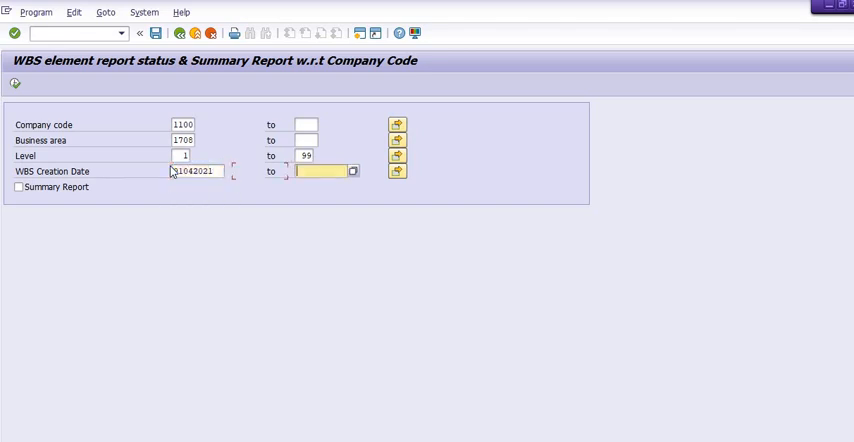
text(3)
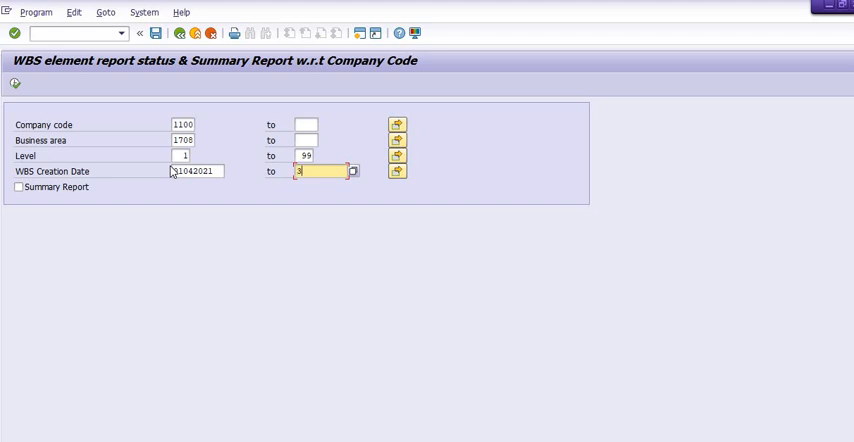
text(1032022)
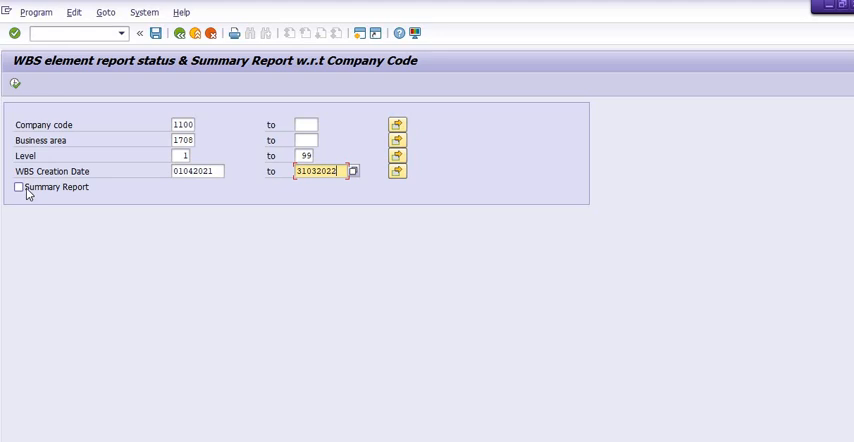
mouse_move(36, 192)
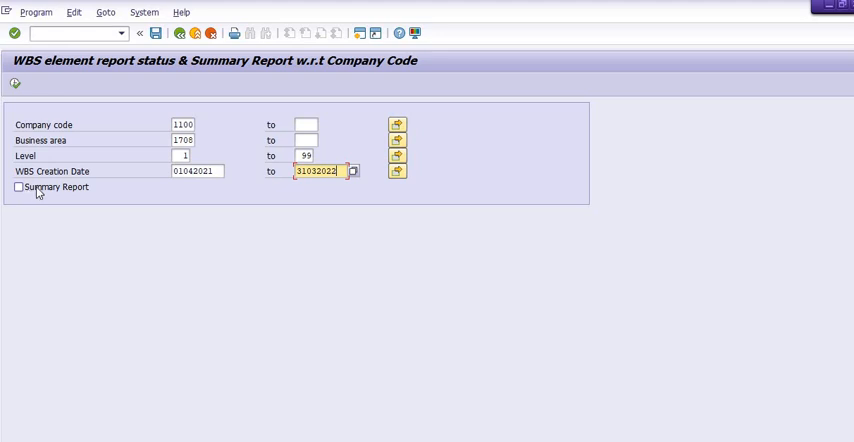
mouse_move(42, 190)
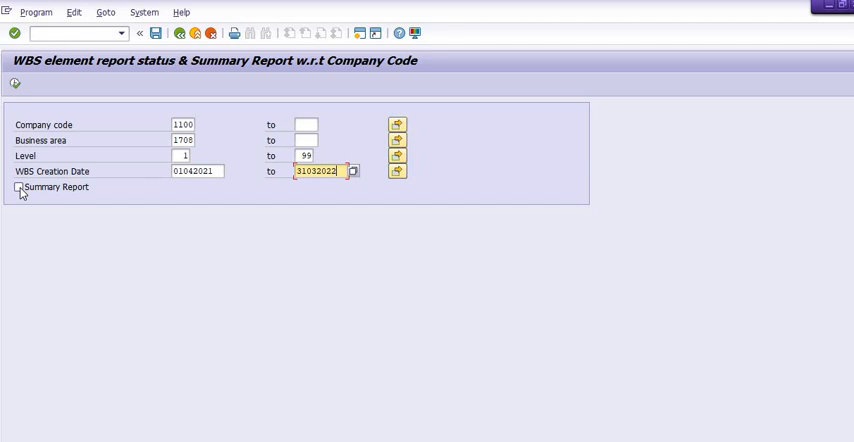
click(20, 188)
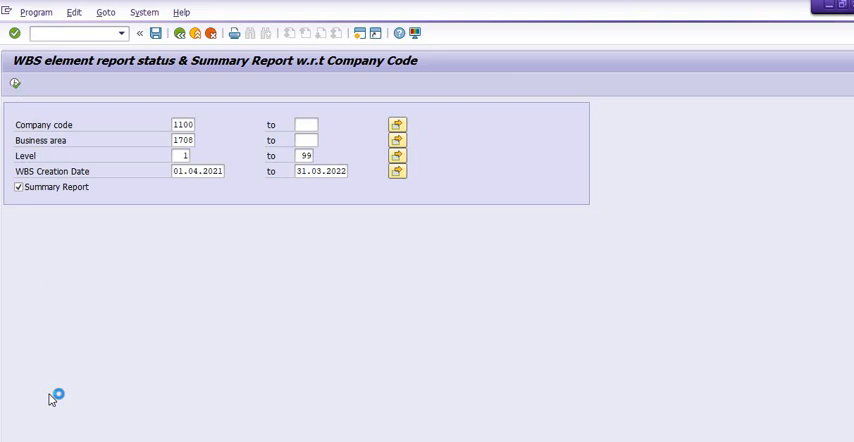
click(14, 84)
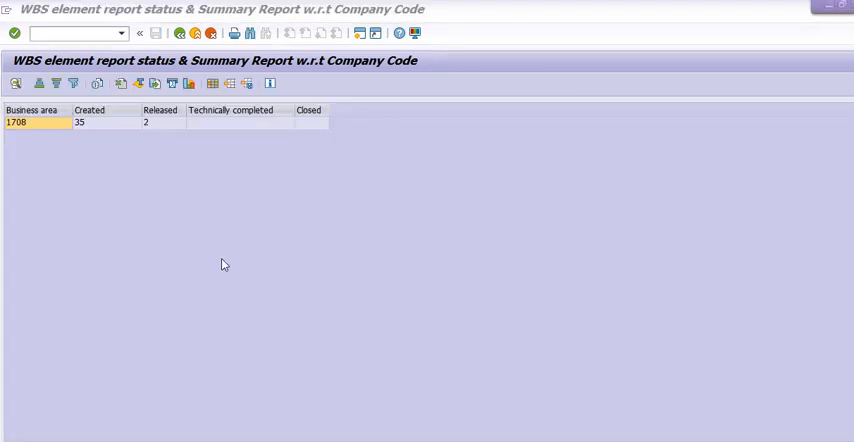
mouse_move(36, 150)
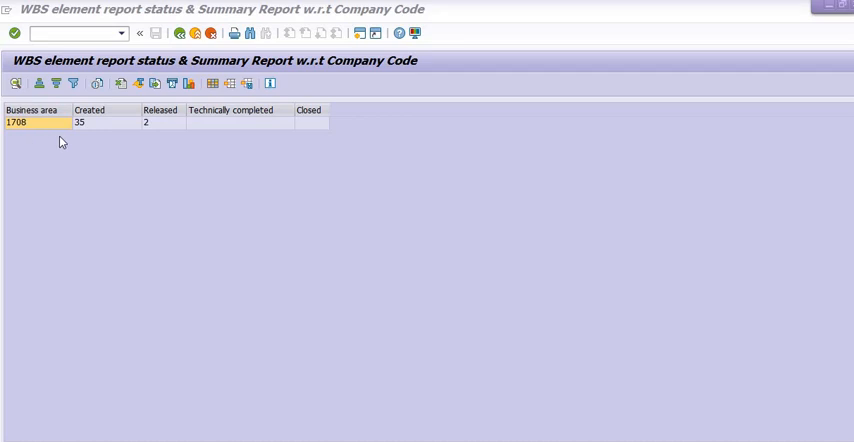
mouse_move(108, 132)
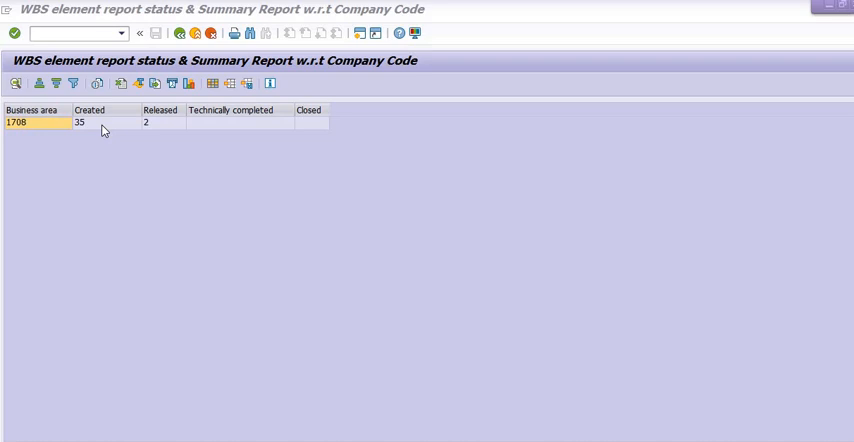
mouse_move(200, 132)
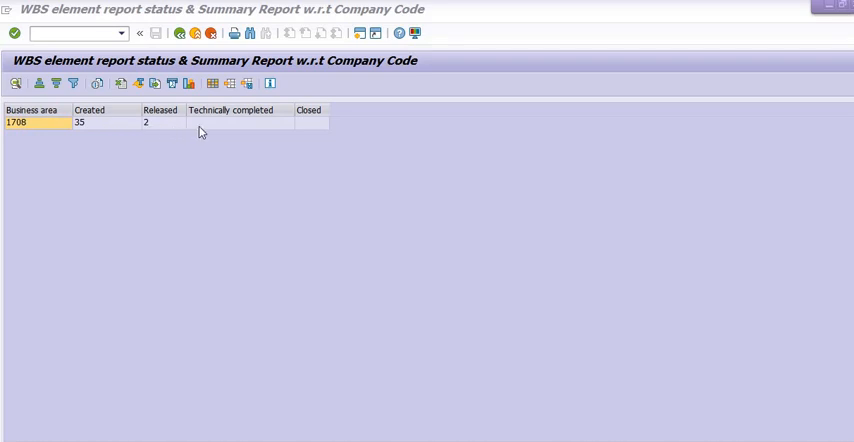
mouse_move(254, 126)
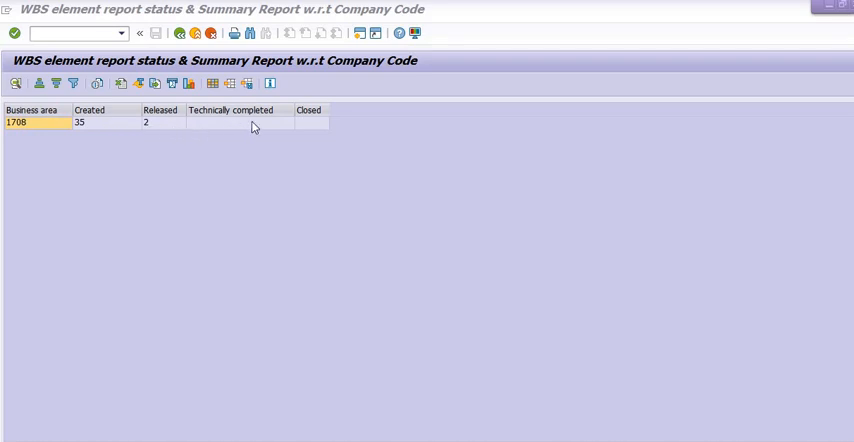
mouse_move(314, 126)
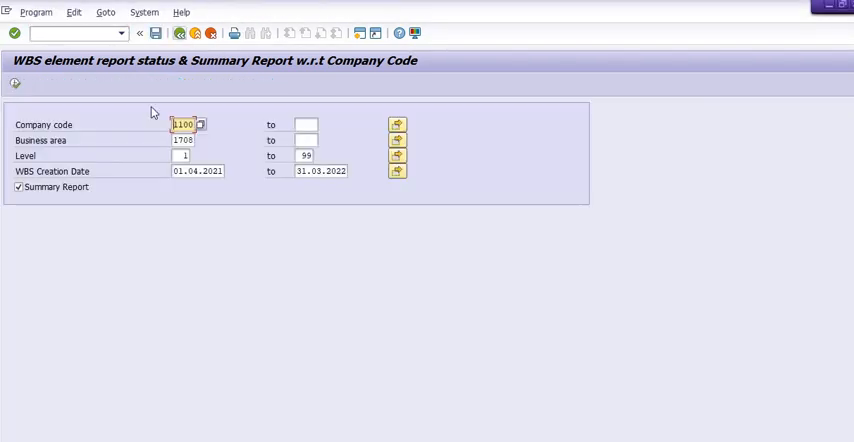
- Untick Summary Report and dismiss the idle-timeout message with No
click(18, 188)
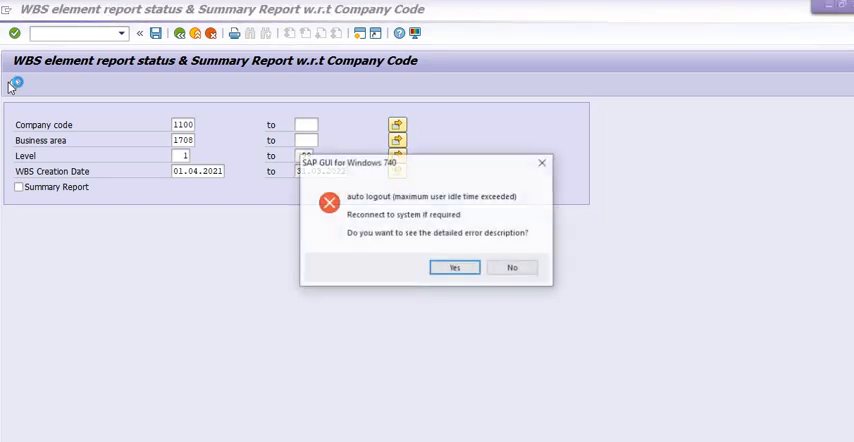
click(512, 268)
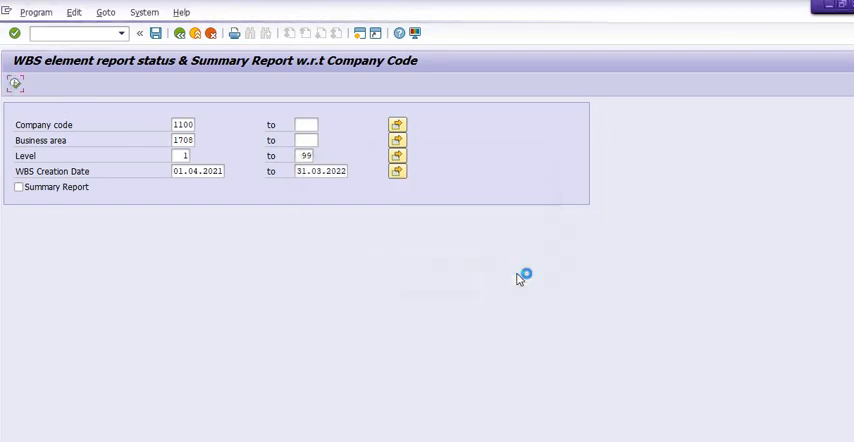
click(14, 84)
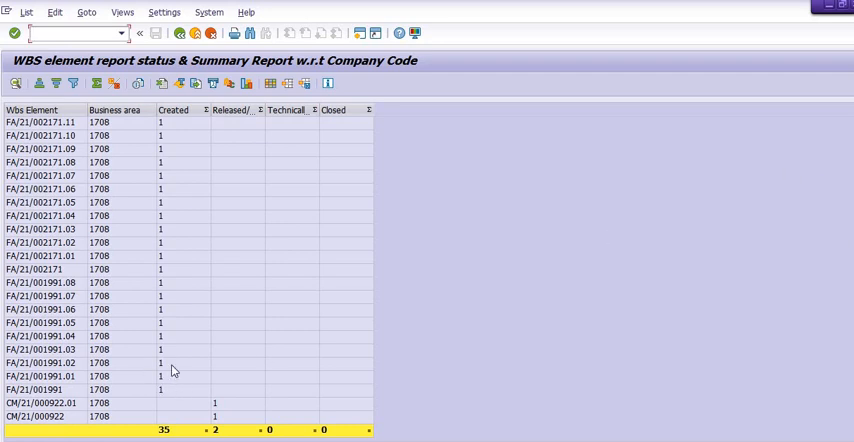
mouse_move(254, 158)
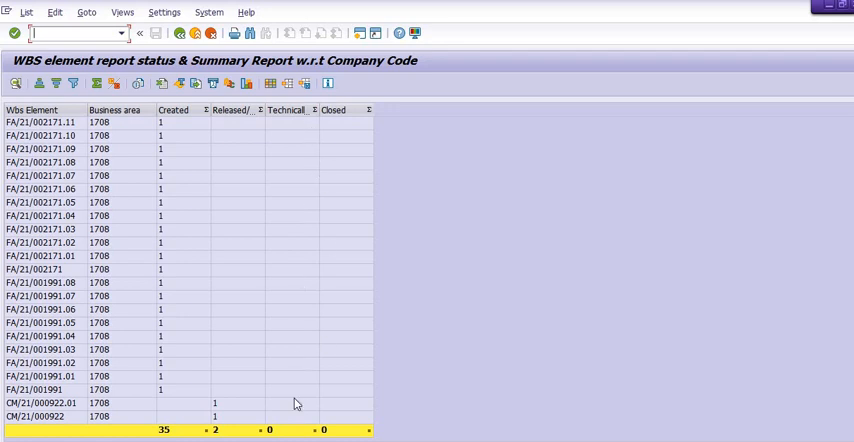
mouse_move(338, 438)
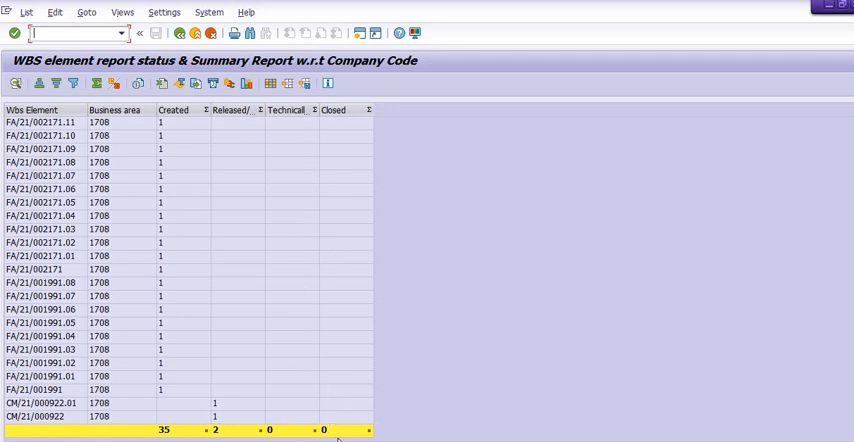
mouse_move(816, 378)
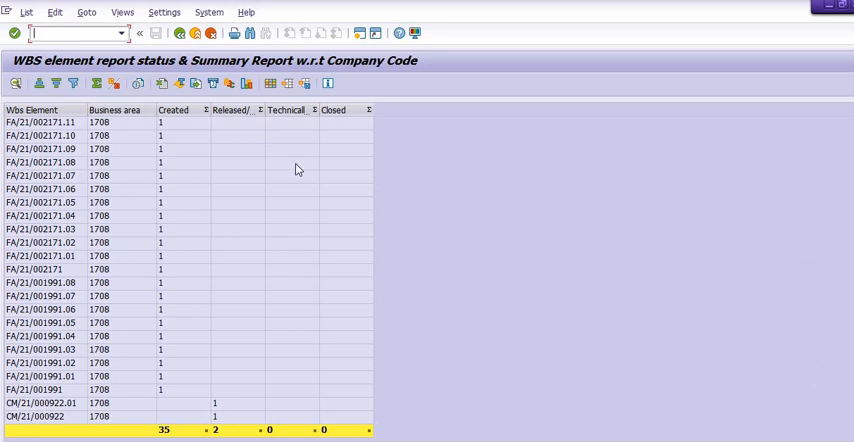
click(178, 32)
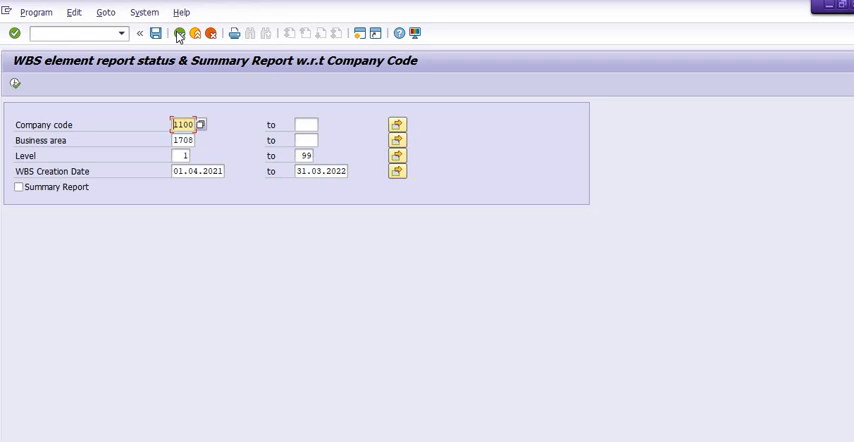
mouse_move(408, 246)
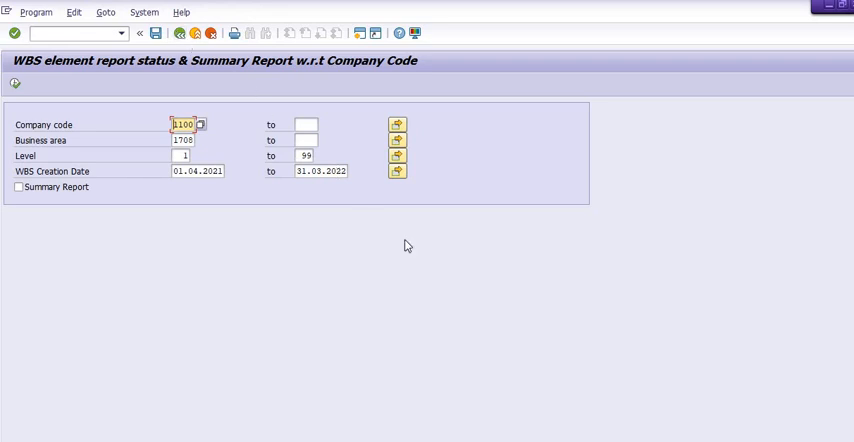
mouse_move(368, 286)
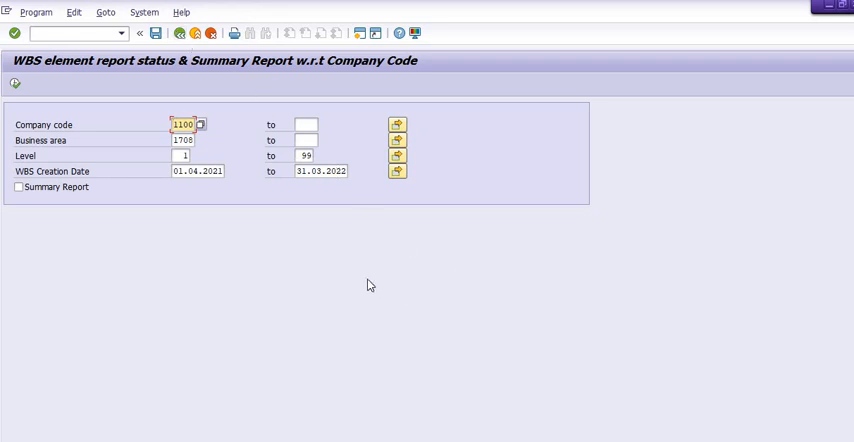